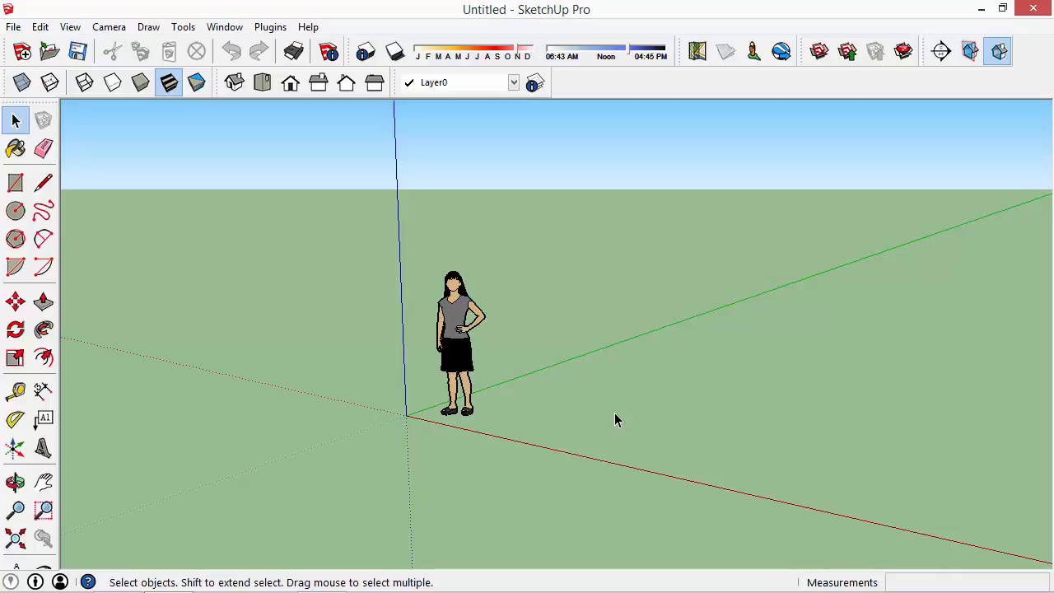
- Remove the default person figure and draw one straight edge on the ground near the origin
{"action": "left_click", "coordinate": [461, 345]}
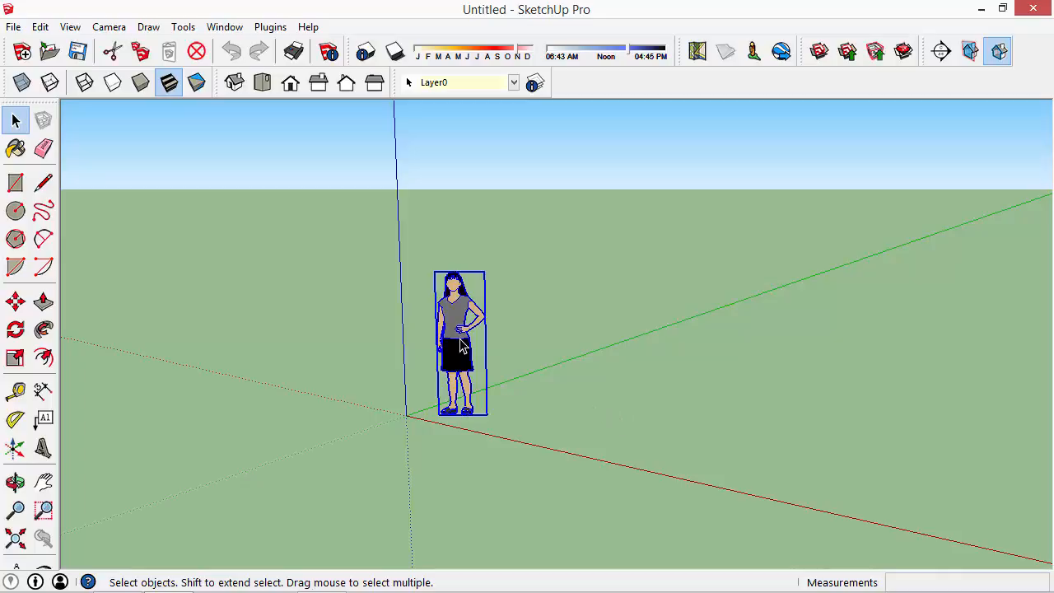
{"action": "left_click", "coordinate": [43, 183]}
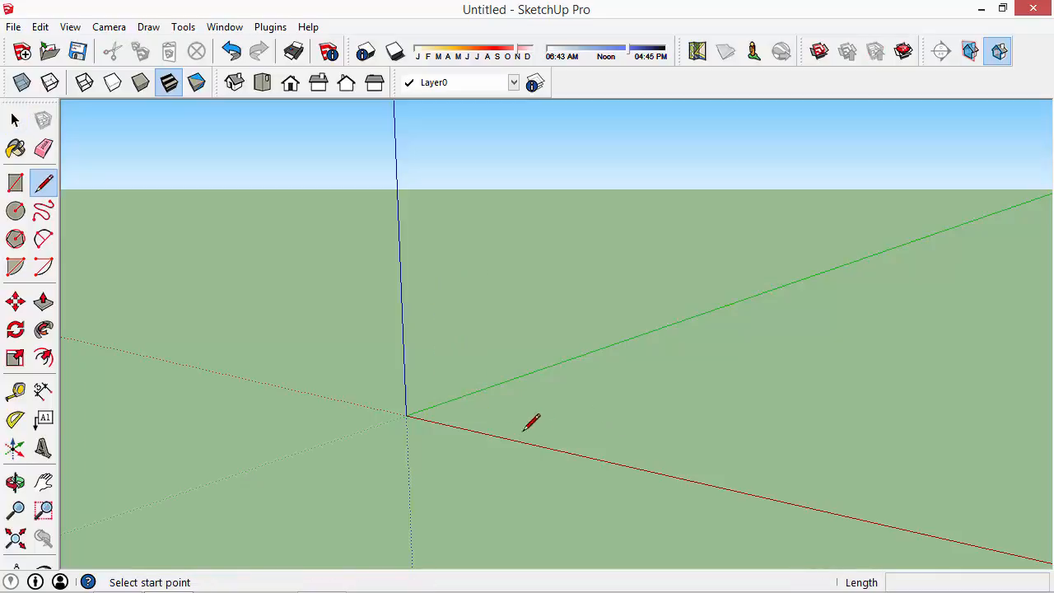
{"action": "left_click", "coordinate": [408, 415]}
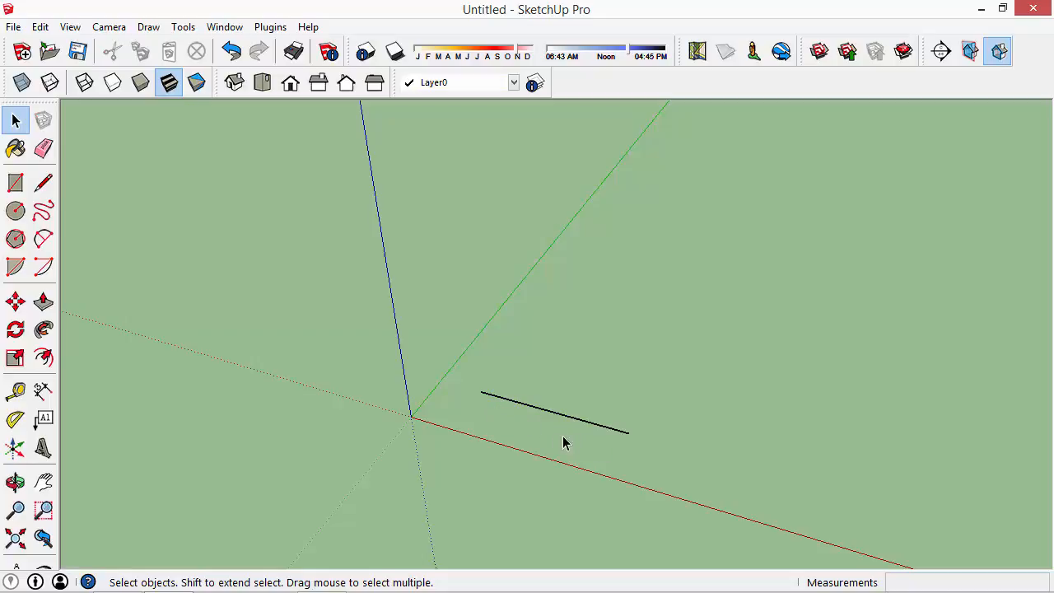
{"action": "left_click", "coordinate": [507, 404]}
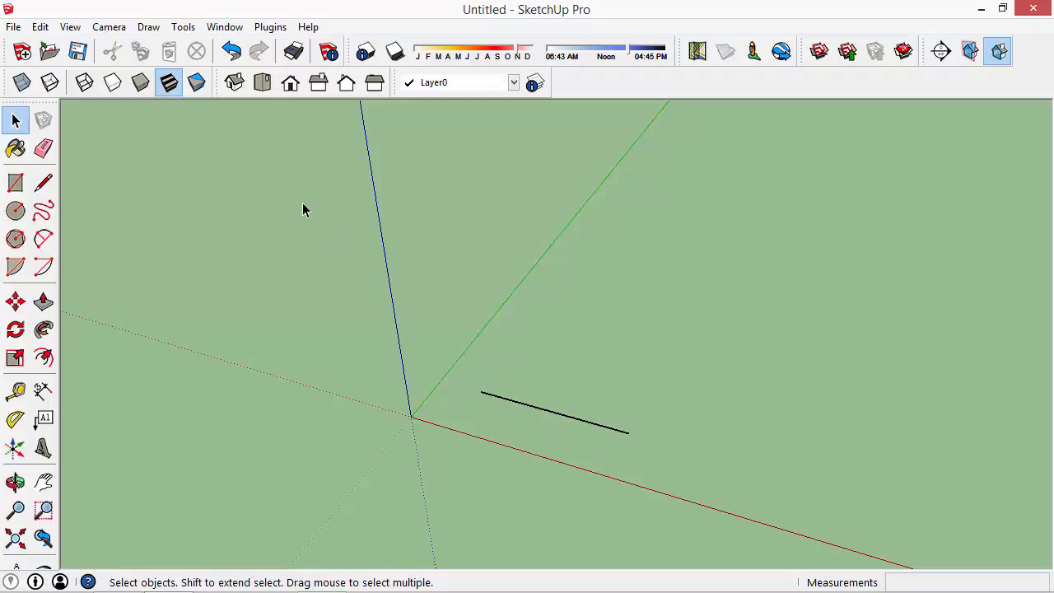
- Search the Extension Warehouse for 'clean' to find cleanup extensions
{"action": "left_click", "coordinate": [224, 26]}
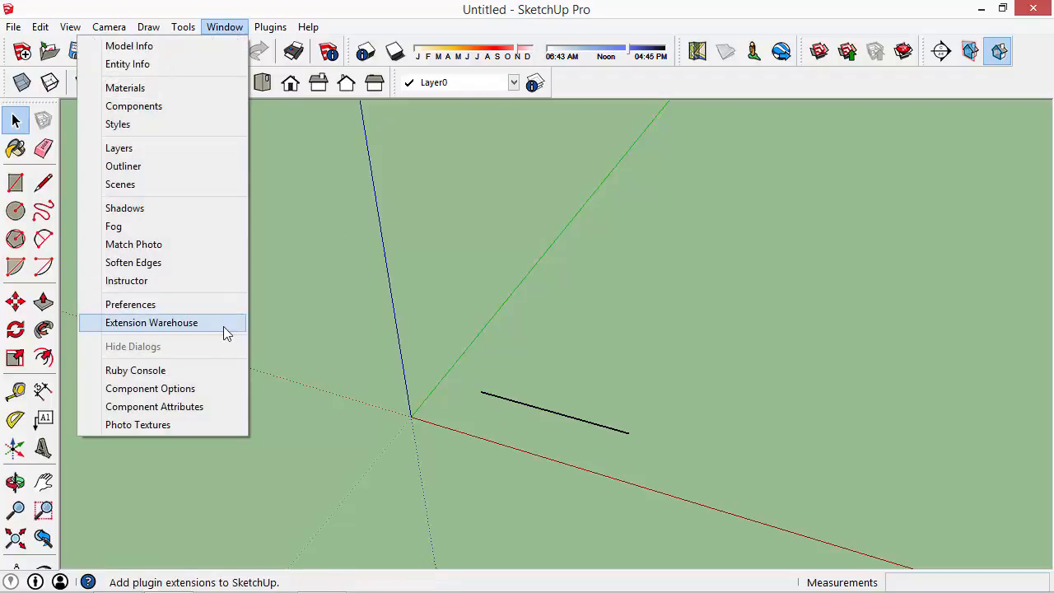
{"action": "left_click", "coordinate": [152, 321]}
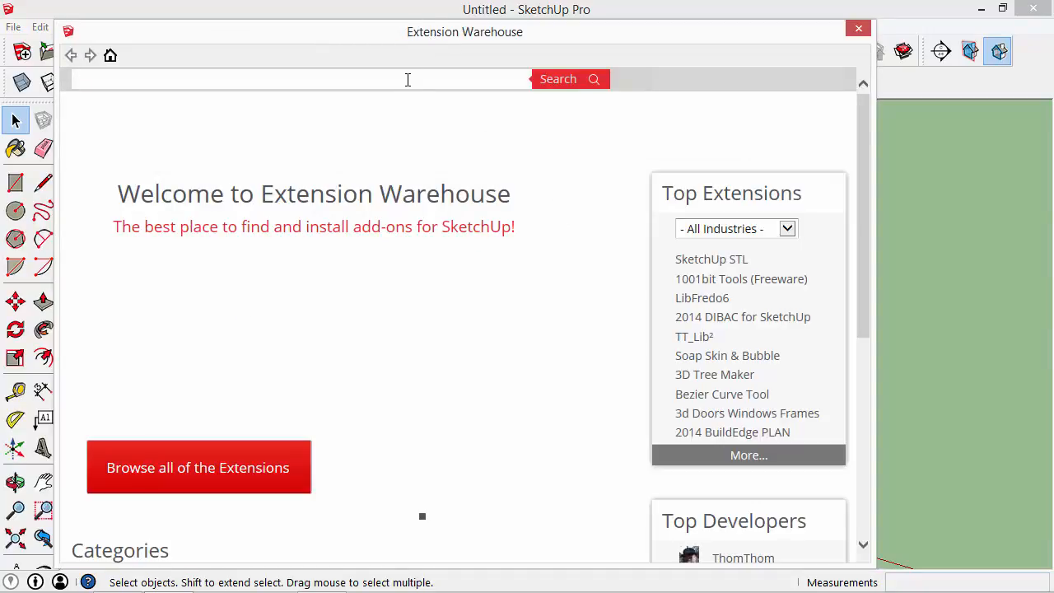
{"action": "type", "text": "cleanup"}
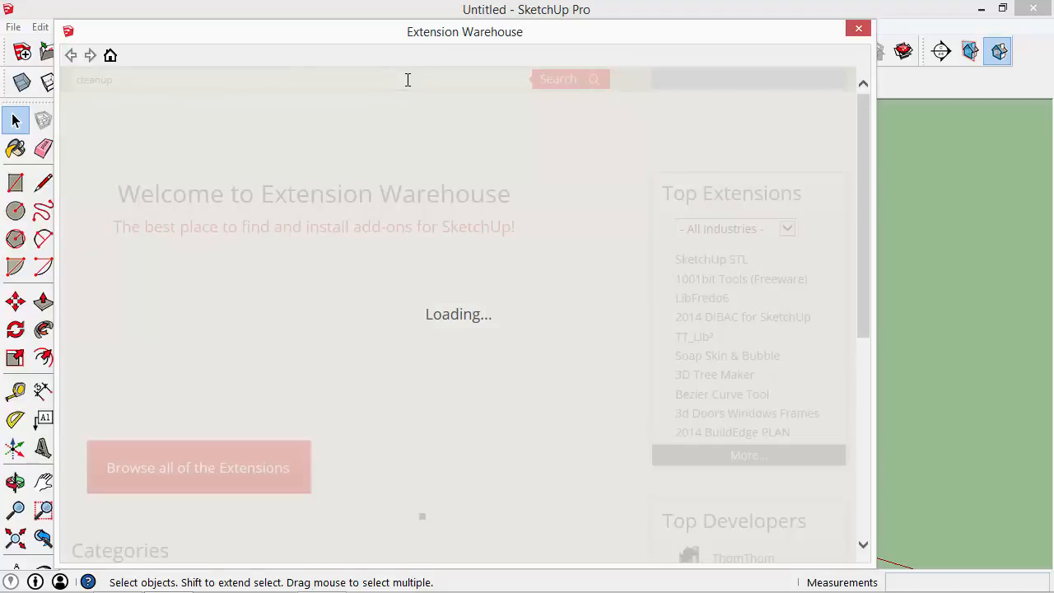
{"action": "left_click", "coordinate": [557, 79]}
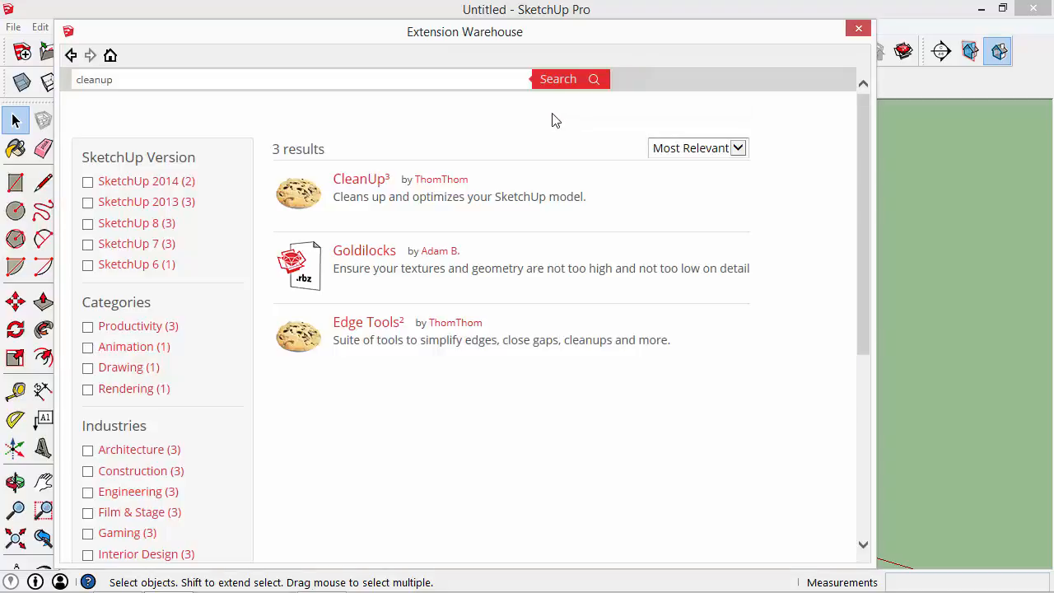
{"action": "mouse_move", "coordinate": [330, 185]}
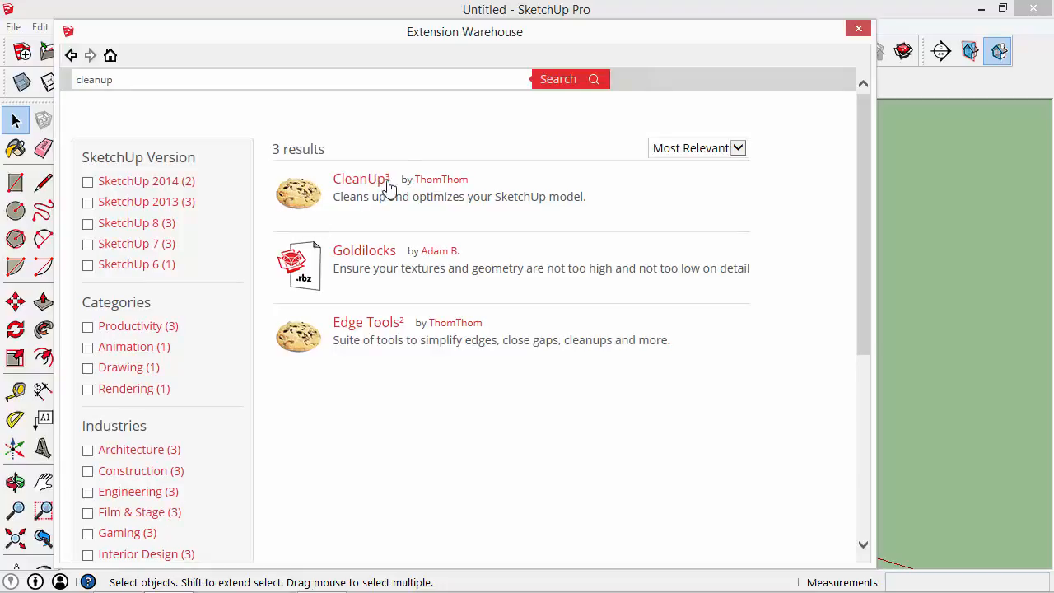
- Install the CleanUp³ extension from its store page, noting TT_Lib² is still missing
{"action": "left_click", "coordinate": [359, 177]}
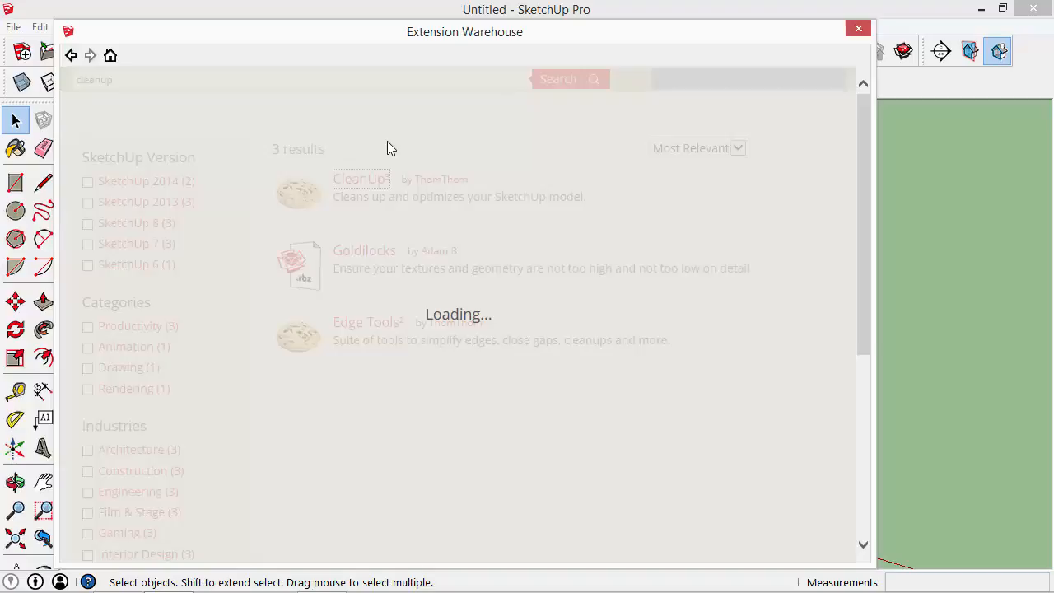
{"action": "left_click", "coordinate": [361, 177]}
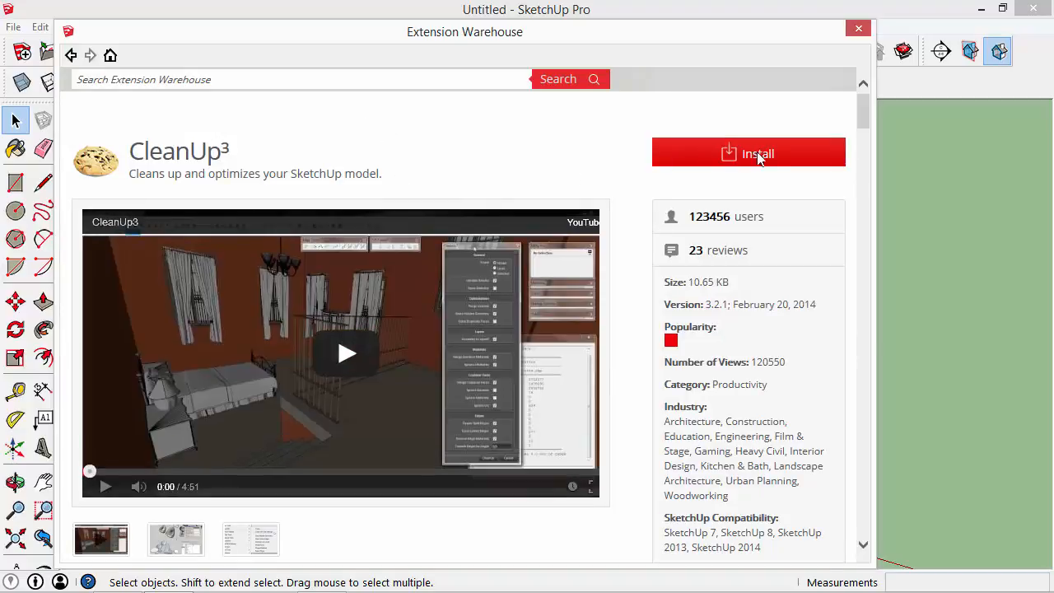
{"action": "left_click", "coordinate": [747, 153]}
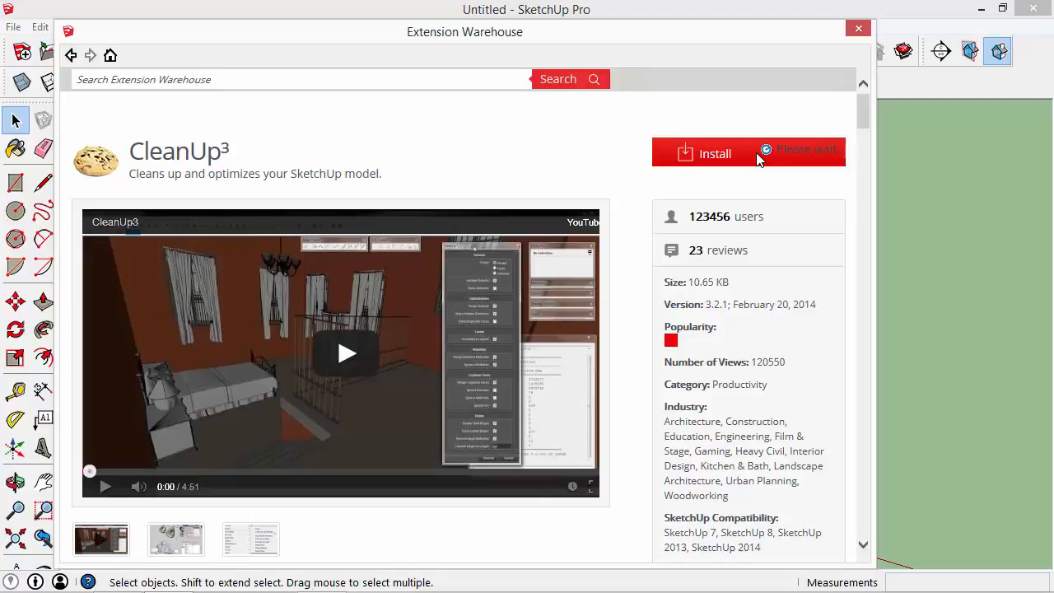
{"action": "left_click", "coordinate": [714, 153]}
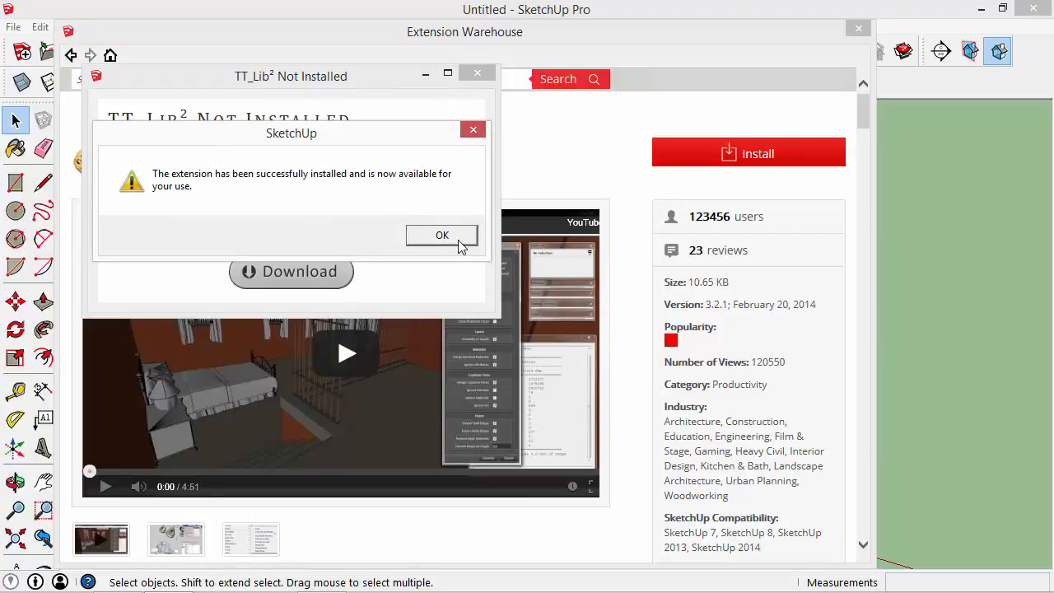
- Install the TT_Lib² library, accepting the permission prompt, and return to the model
{"action": "left_click", "coordinate": [441, 233]}
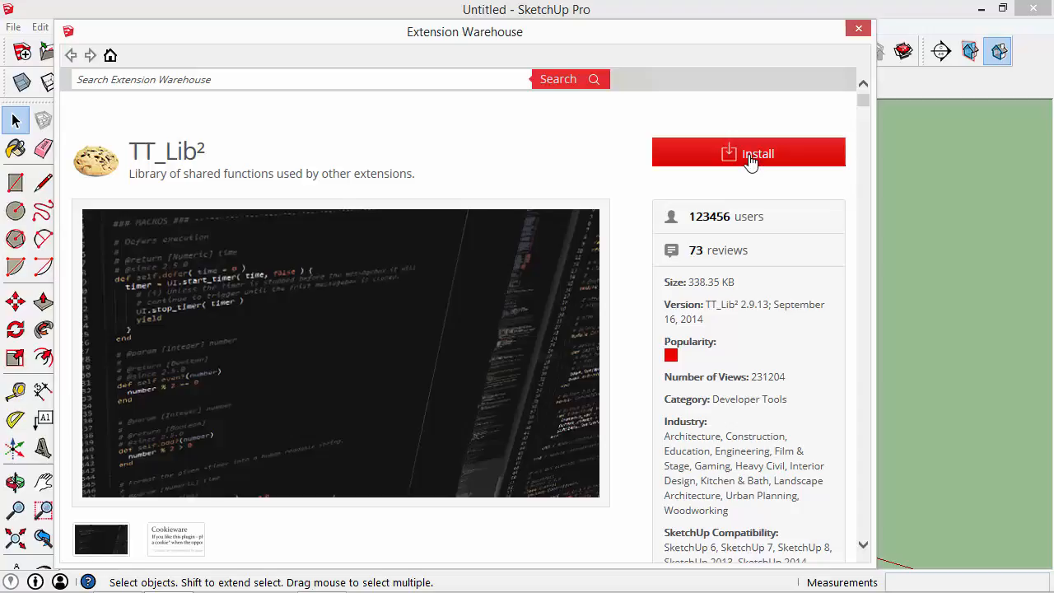
{"action": "left_click", "coordinate": [747, 153]}
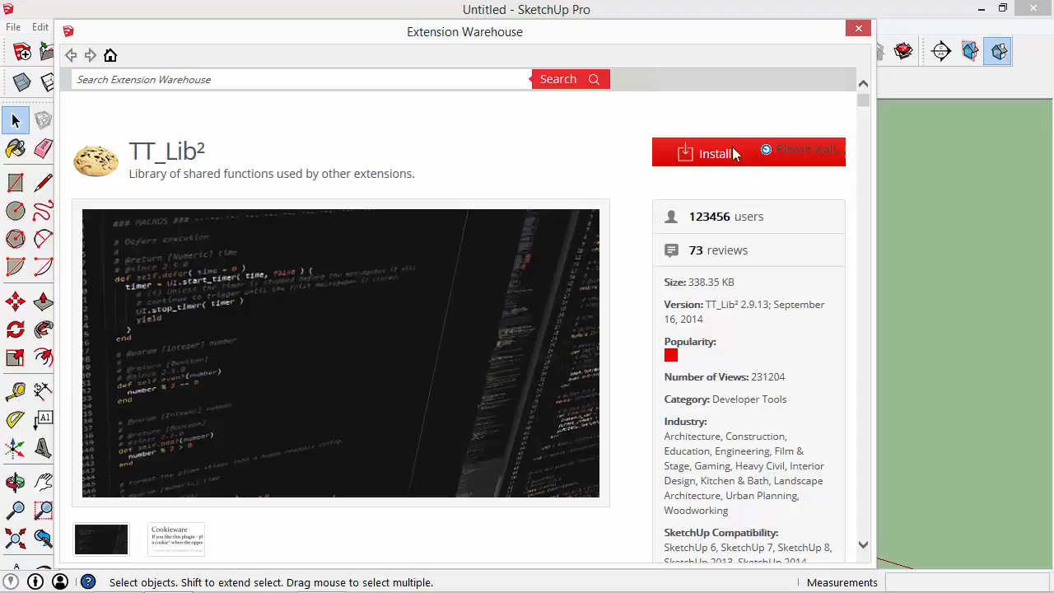
{"action": "left_click", "coordinate": [707, 153]}
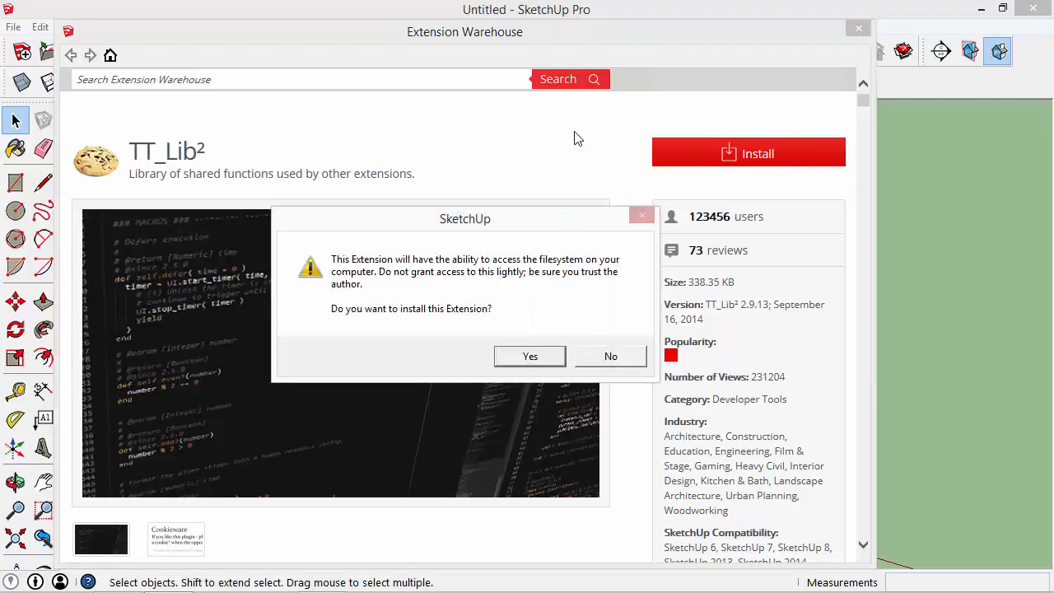
{"action": "left_click", "coordinate": [609, 356]}
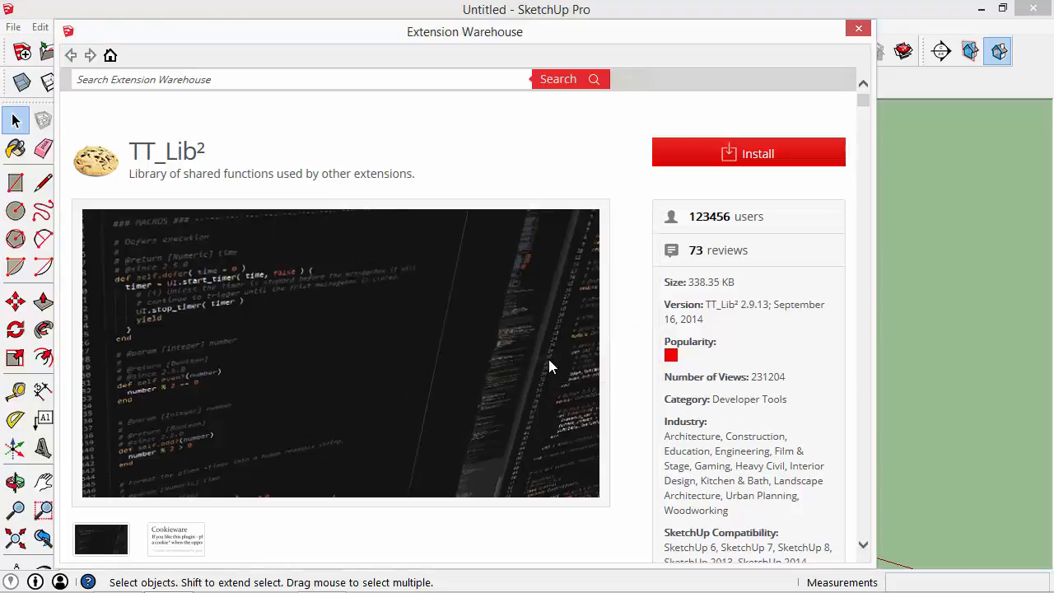
{"action": "left_click", "coordinate": [747, 153]}
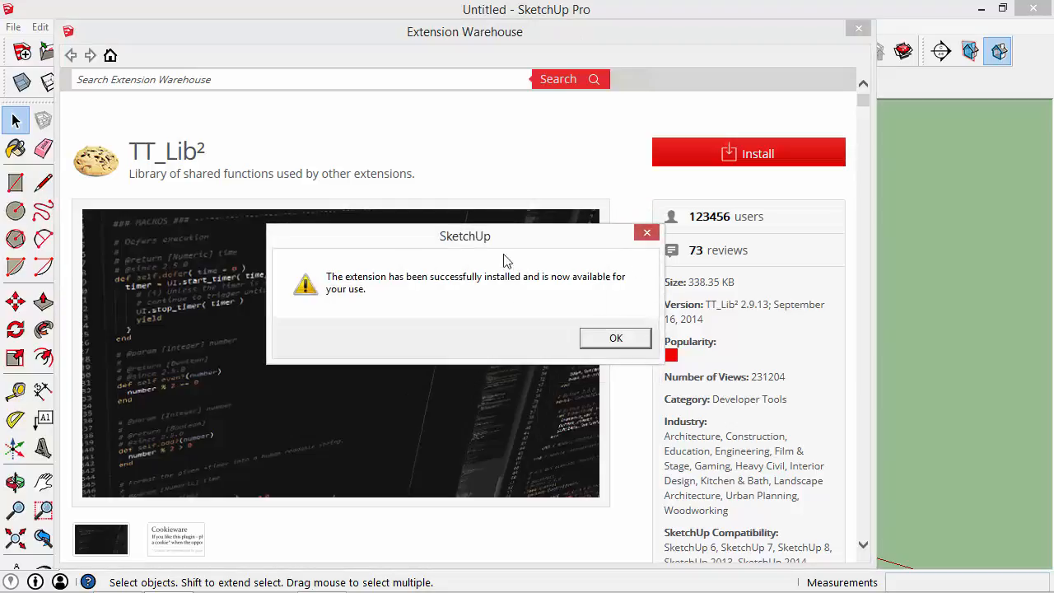
{"action": "left_click", "coordinate": [616, 337]}
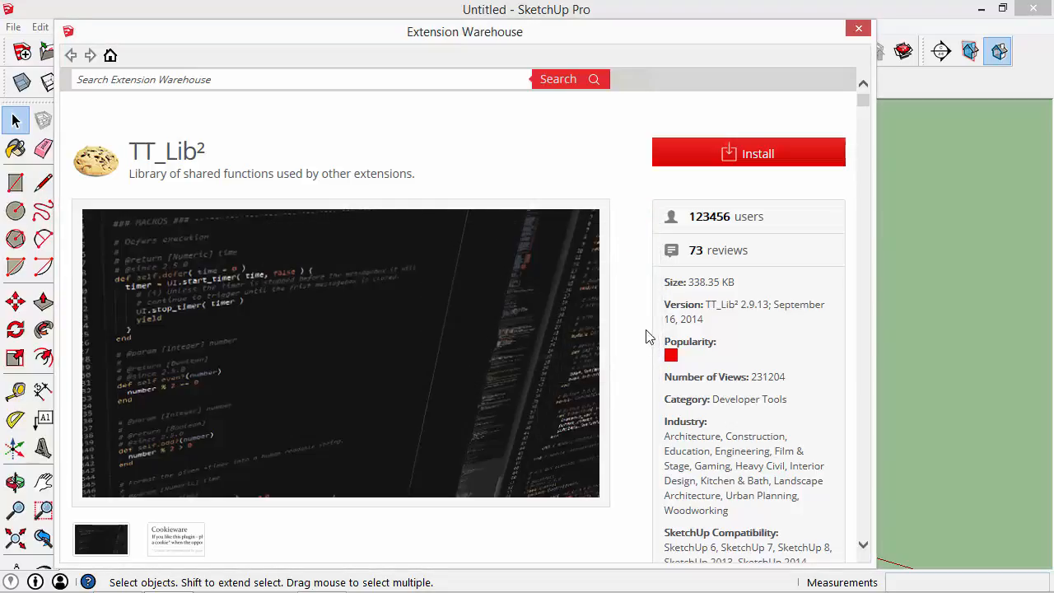
{"action": "left_click", "coordinate": [858, 28]}
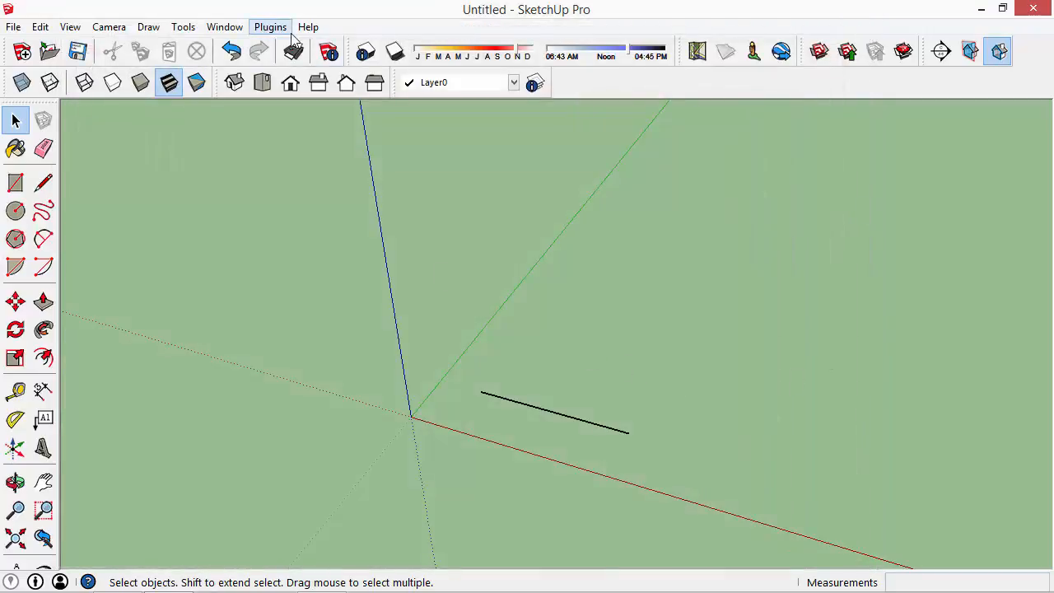
- Restart SketchUp without saving and draw a fresh straight edge near the origin
{"action": "left_click", "coordinate": [1033, 10]}
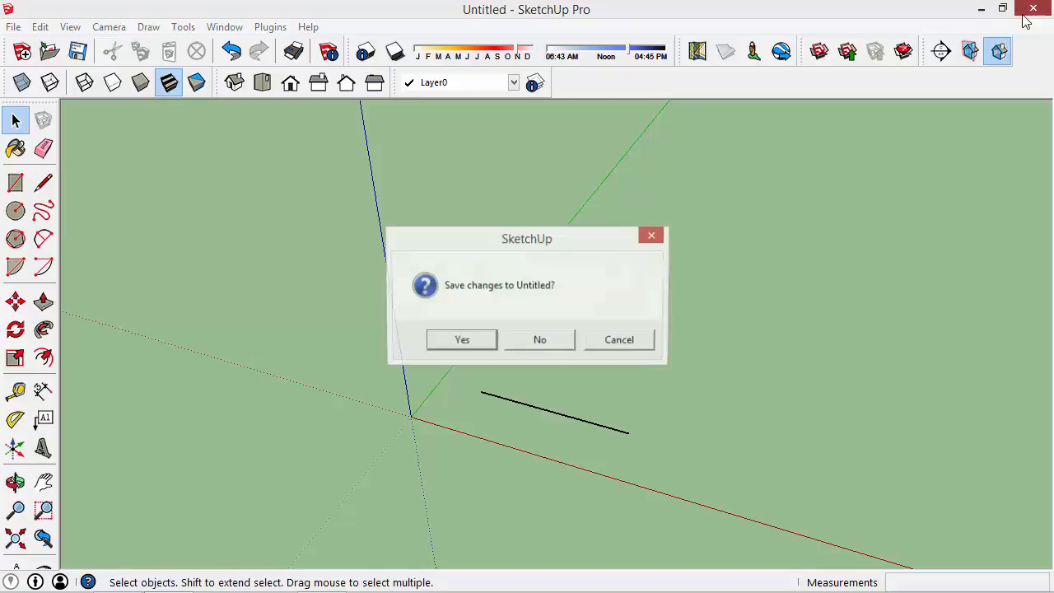
{"action": "left_click", "coordinate": [540, 339]}
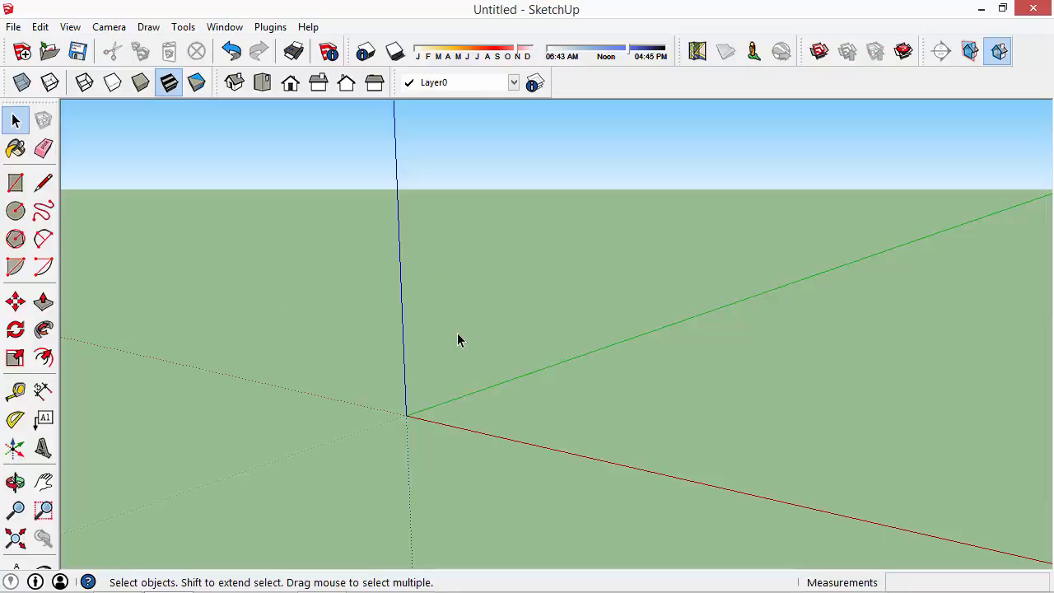
{"action": "left_click", "coordinate": [42, 182]}
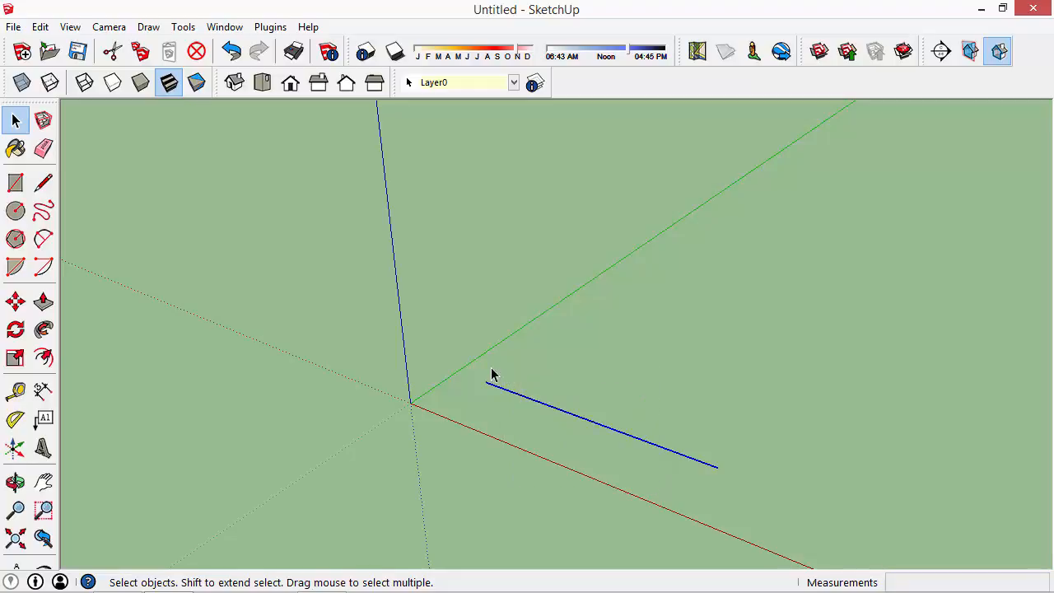
{"action": "mouse_move", "coordinate": [311, 223]}
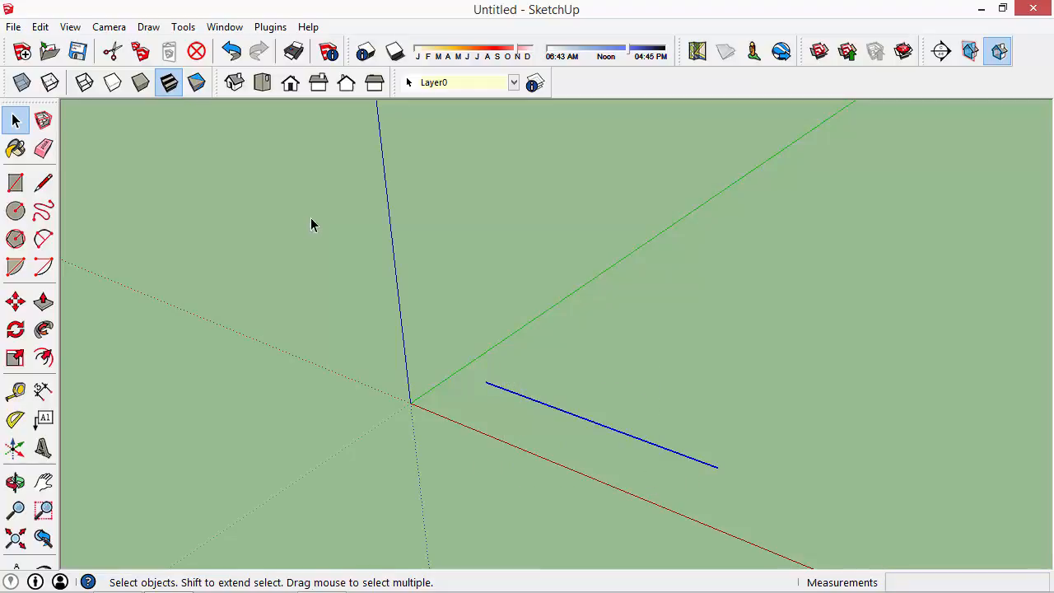
- Run CleanUp³ Repair Edges and confirm the line now selects as one single edge
{"action": "left_click", "coordinate": [270, 26]}
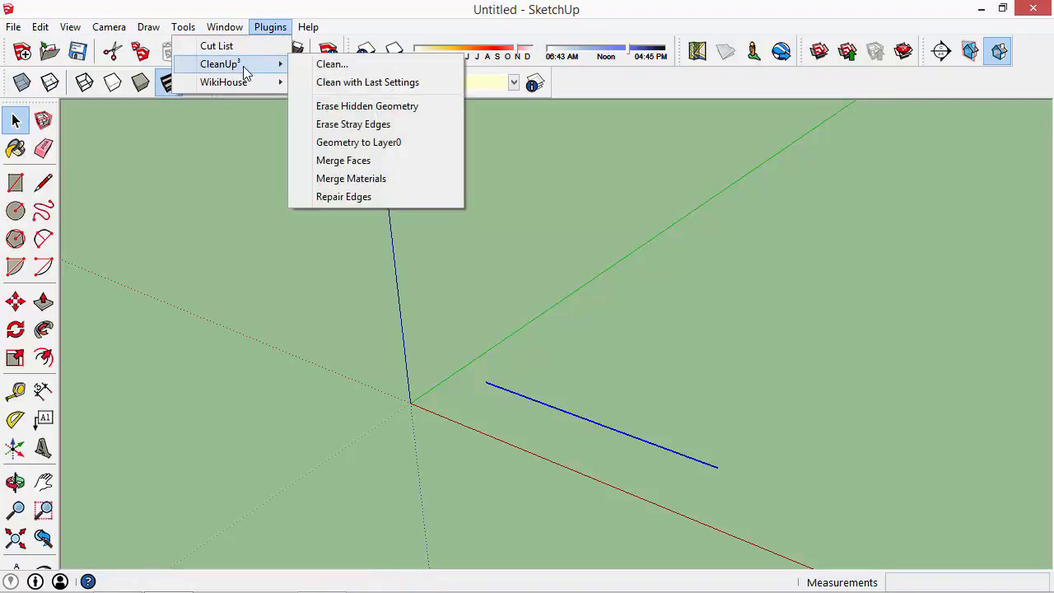
{"action": "mouse_move", "coordinate": [353, 123]}
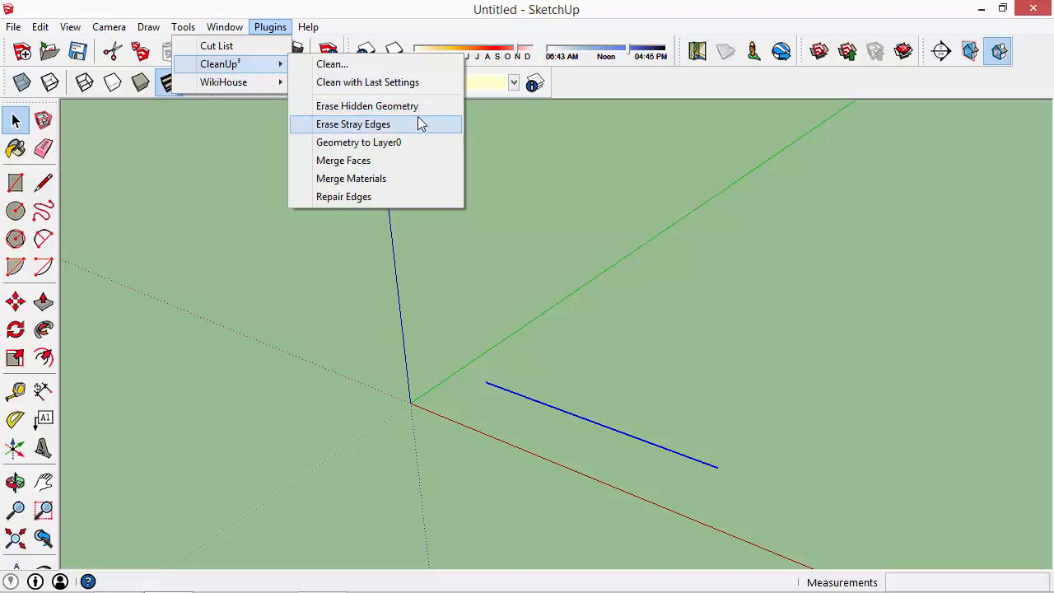
{"action": "mouse_move", "coordinate": [415, 196]}
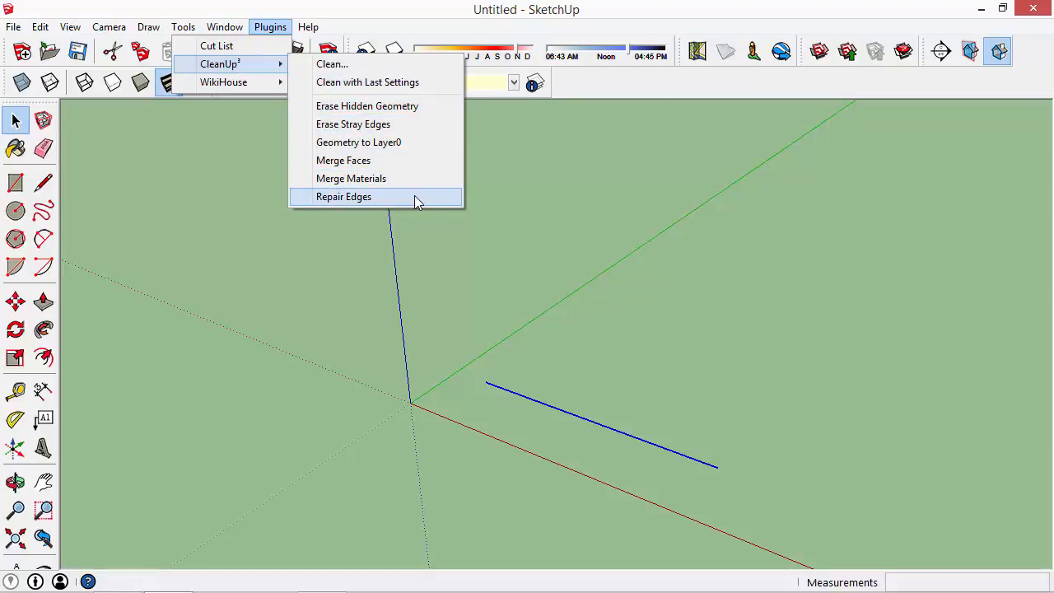
{"action": "left_click", "coordinate": [343, 195]}
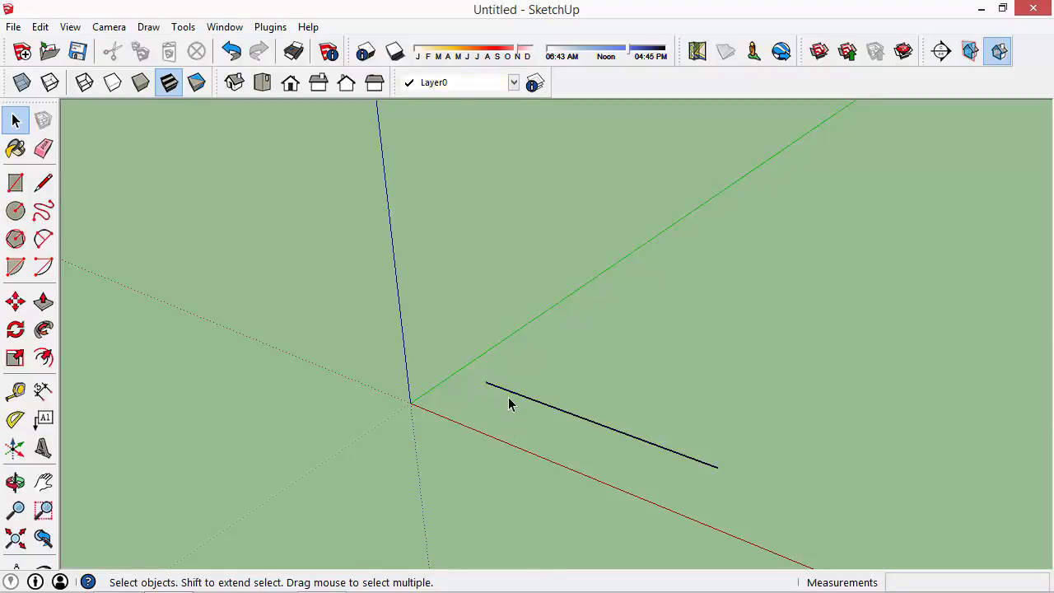
{"action": "left_click", "coordinate": [601, 431]}
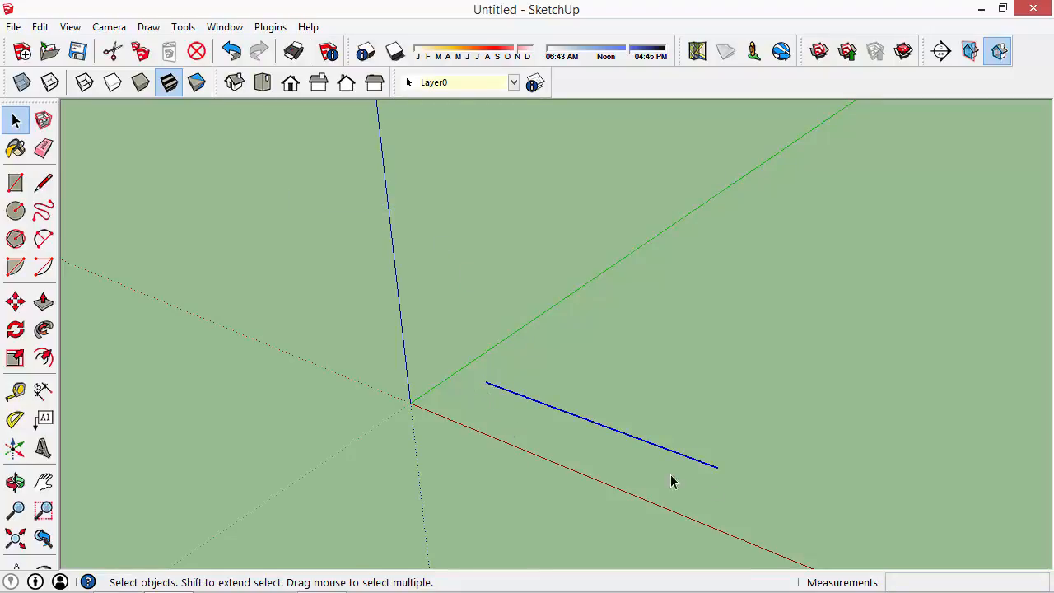
{"action": "mouse_move", "coordinate": [800, 514]}
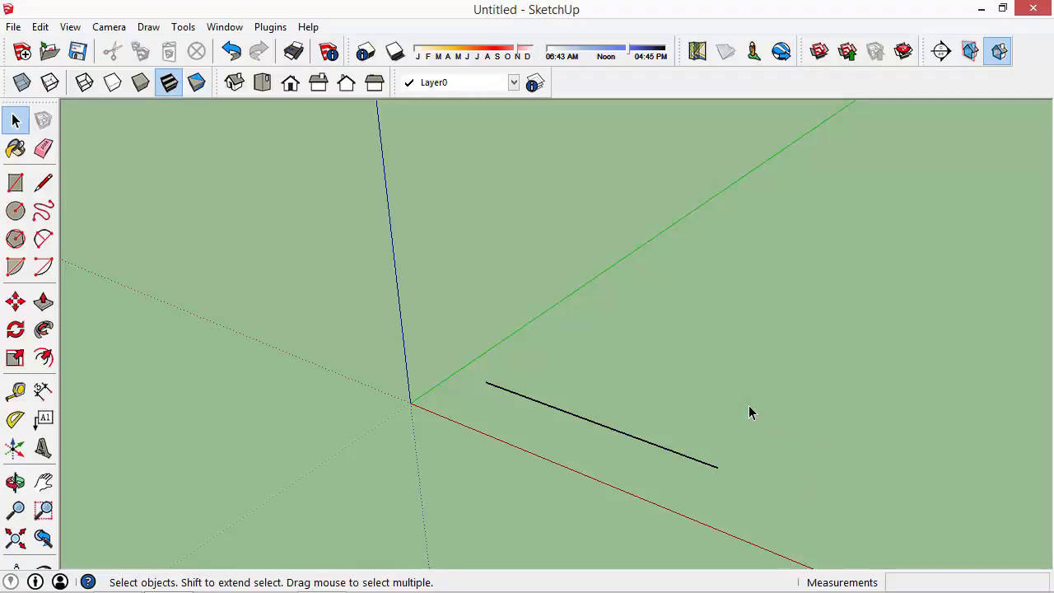
{"action": "mouse_move", "coordinate": [345, 331]}
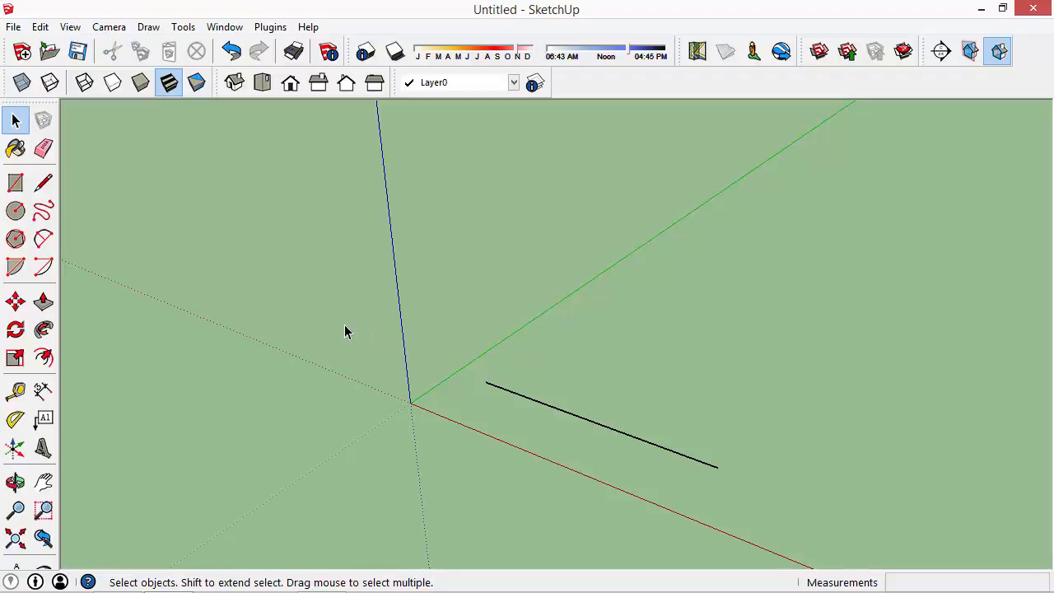
{"action": "mouse_move", "coordinate": [290, 348]}
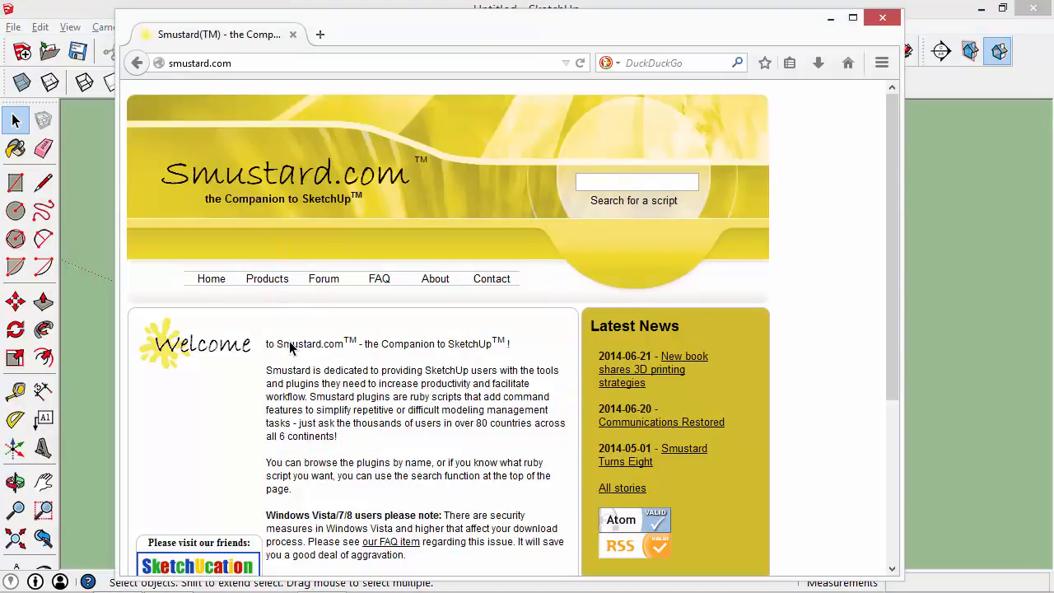
{"action": "mouse_move", "coordinate": [349, 458]}
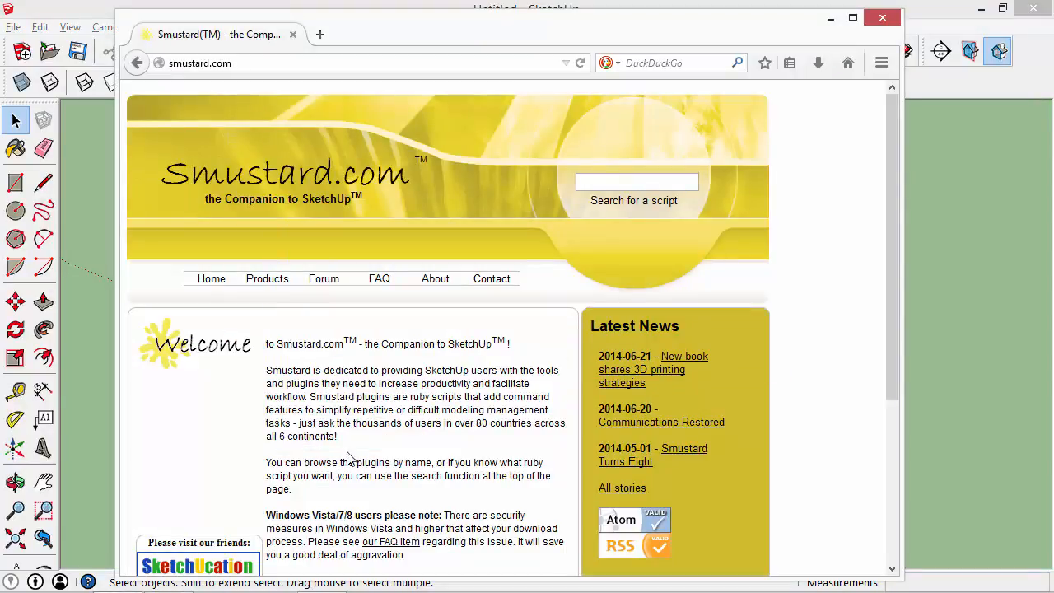
{"action": "mouse_move", "coordinate": [168, 190]}
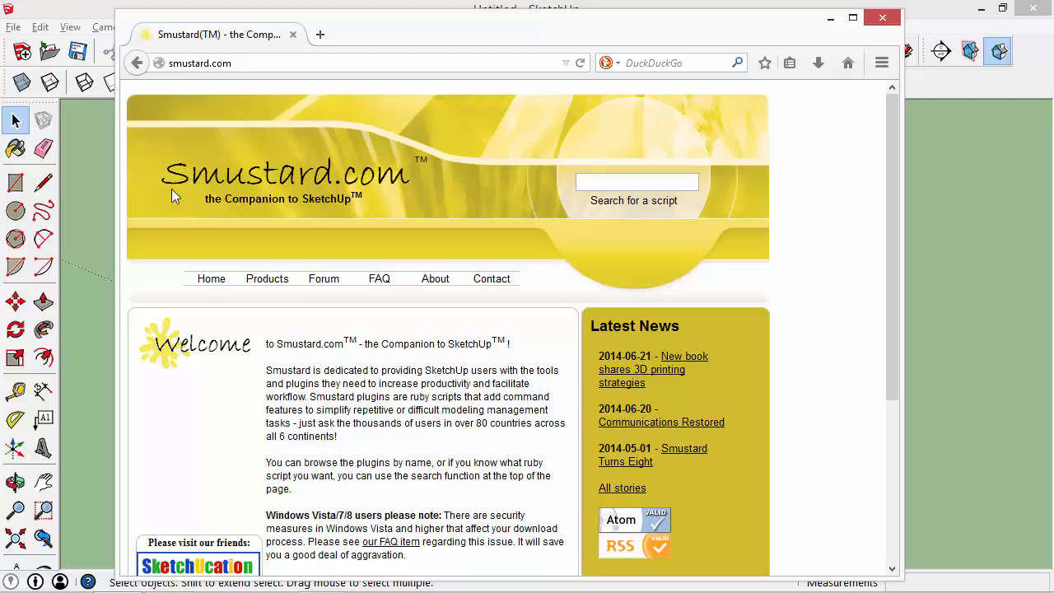
{"action": "left_click", "coordinate": [636, 181]}
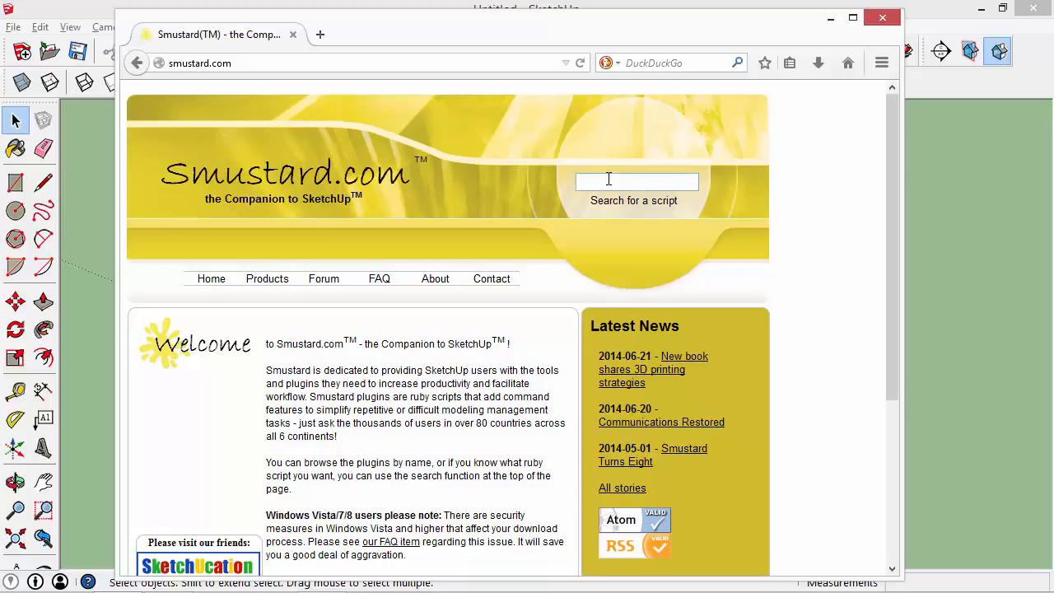
{"action": "type", "text": "weld"}
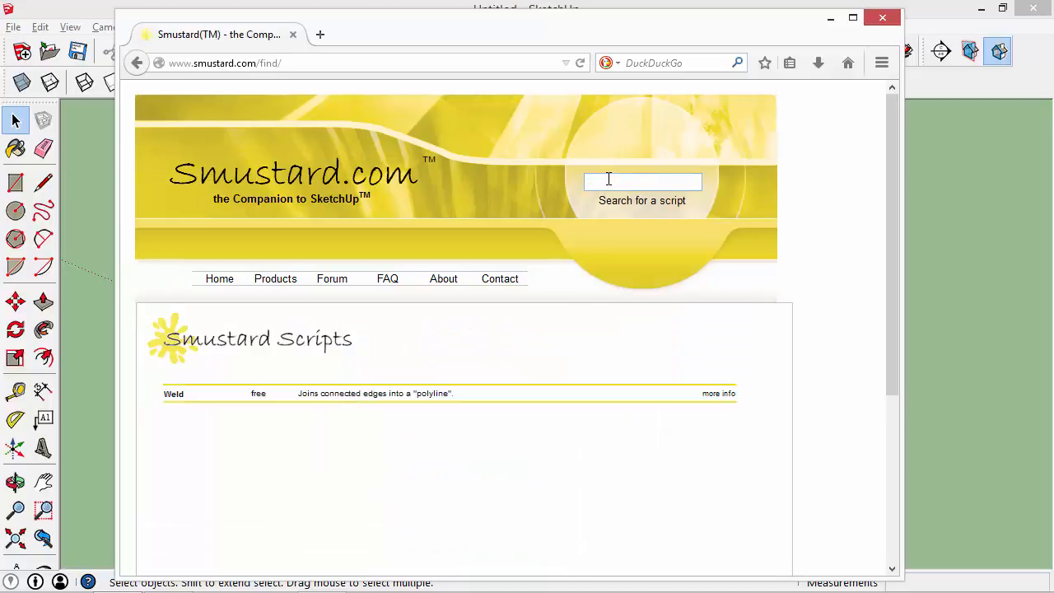
{"action": "left_click", "coordinate": [175, 392]}
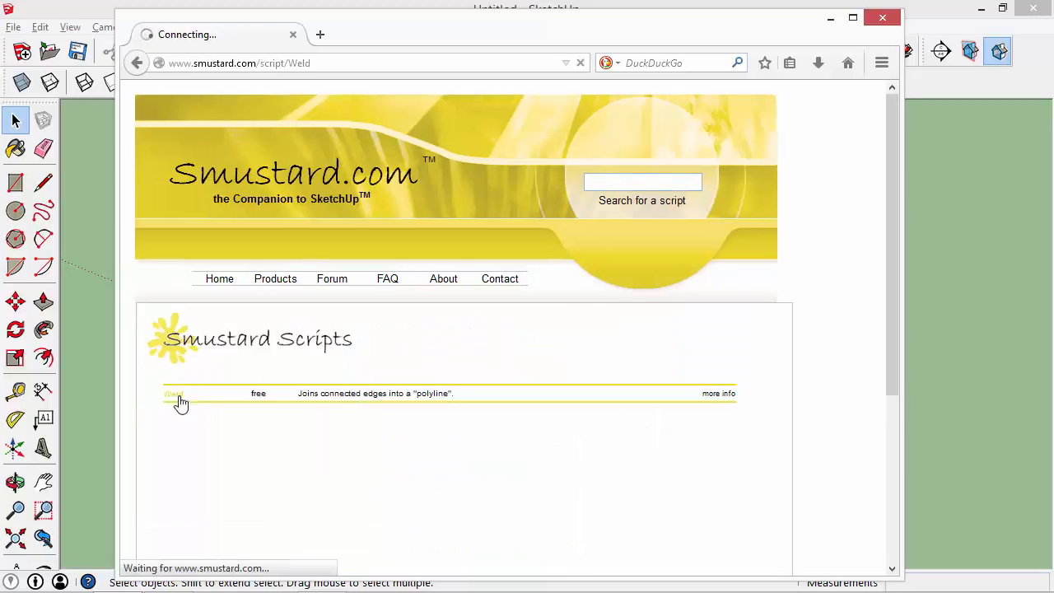
{"action": "left_click", "coordinate": [172, 393]}
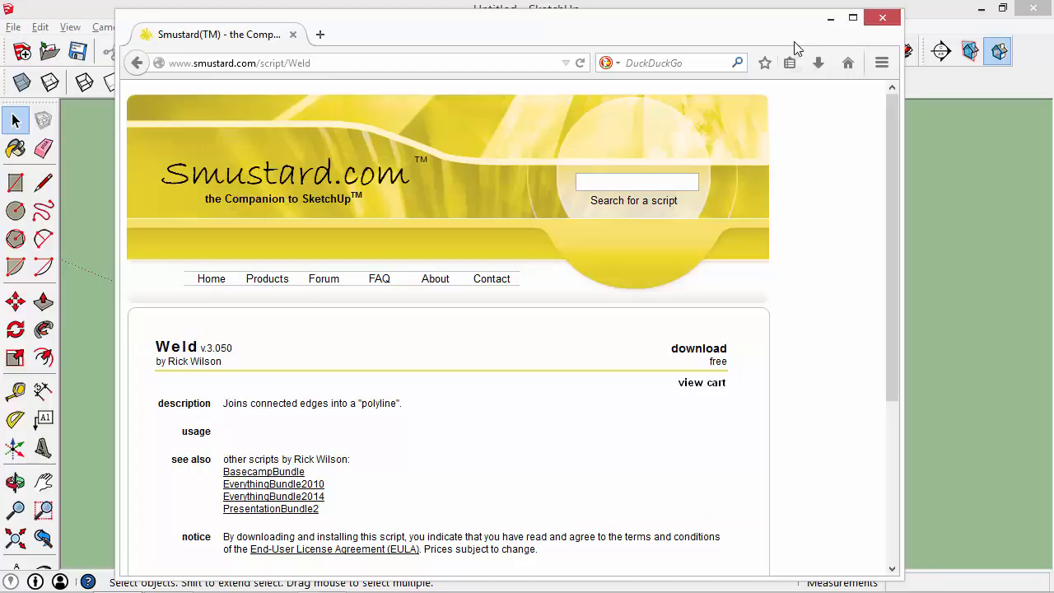
{"action": "left_click", "coordinate": [882, 16]}
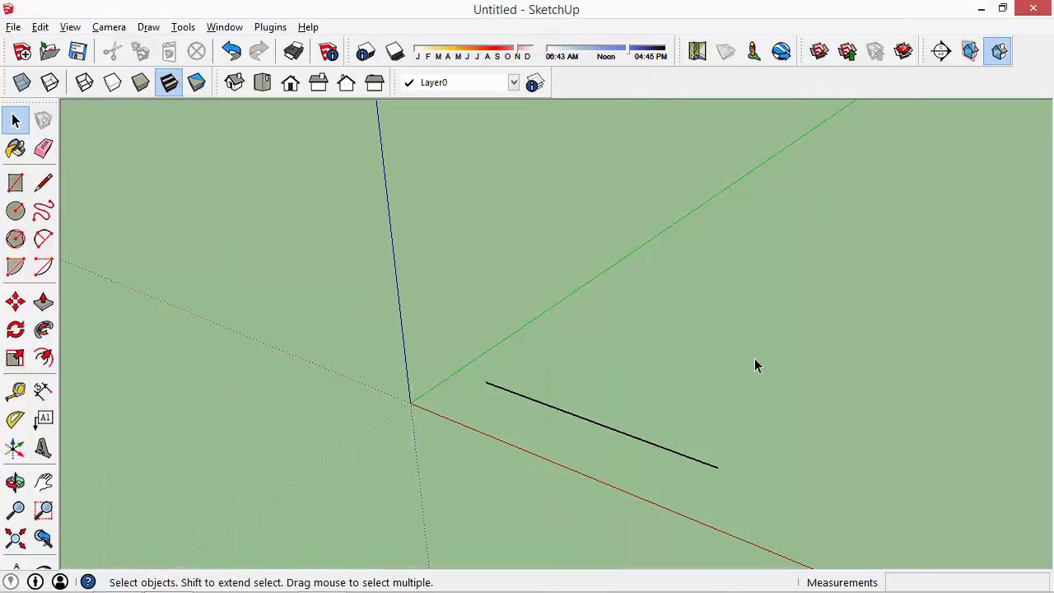